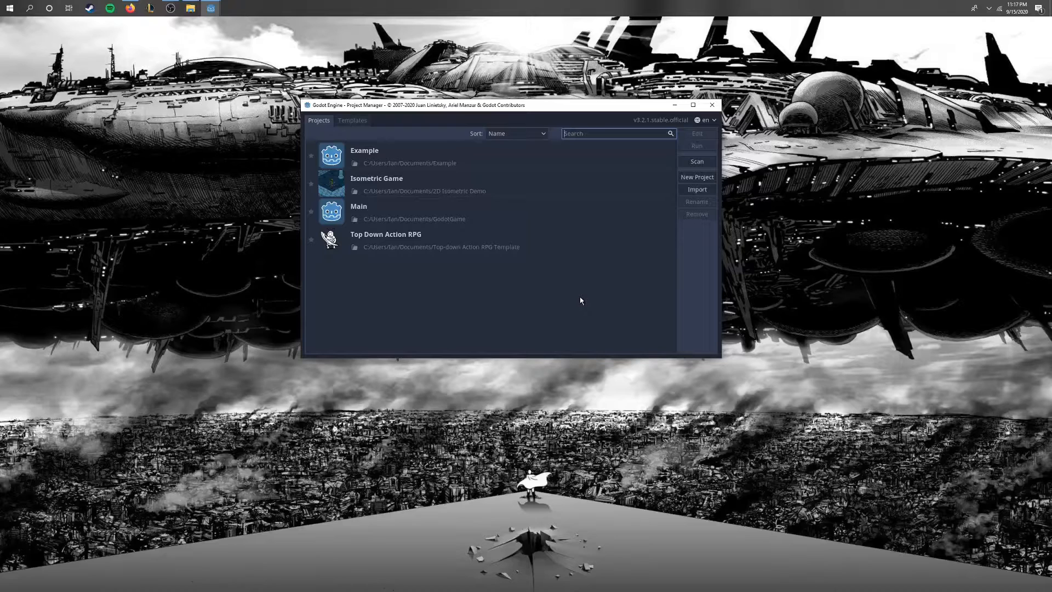
pyautogui.moveTo(517, 289)
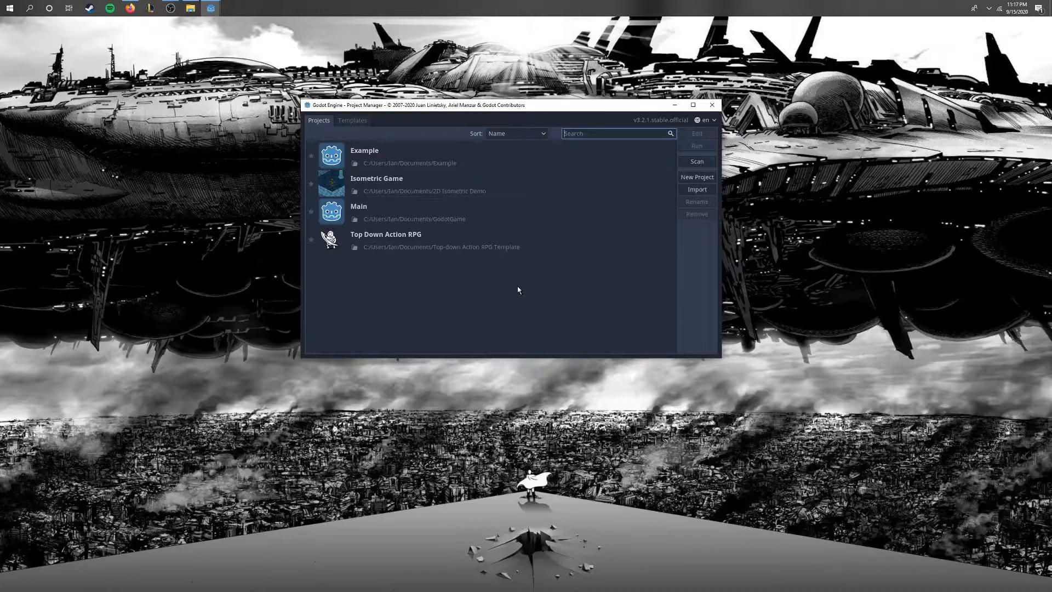
pyautogui.moveTo(348, 130)
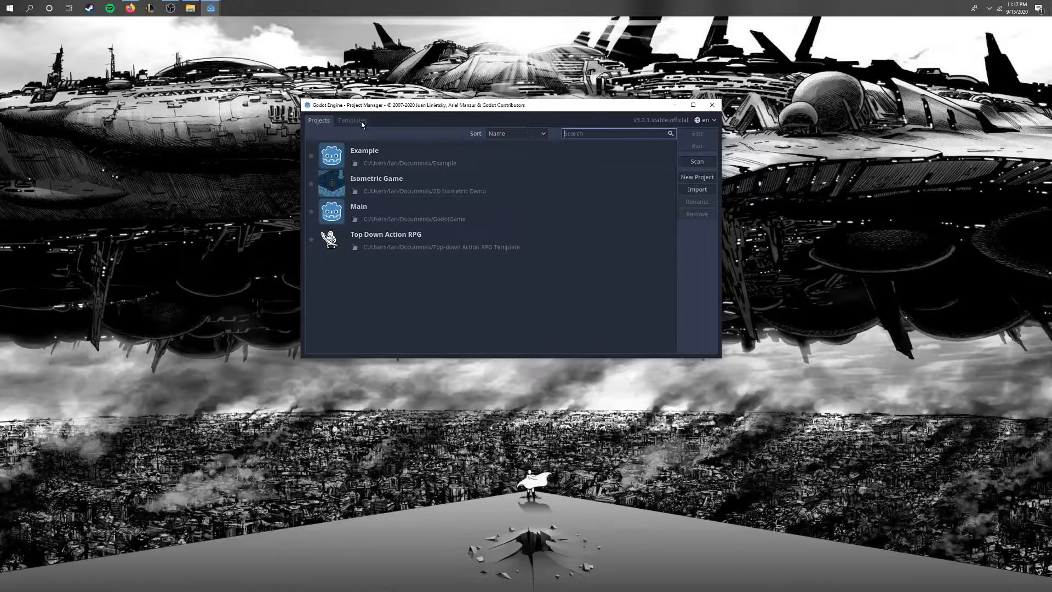
# - Search the online templates for "rpg", view the Top-down Action RPG Template's screenshots, and download and open it
pyautogui.click(352, 120)
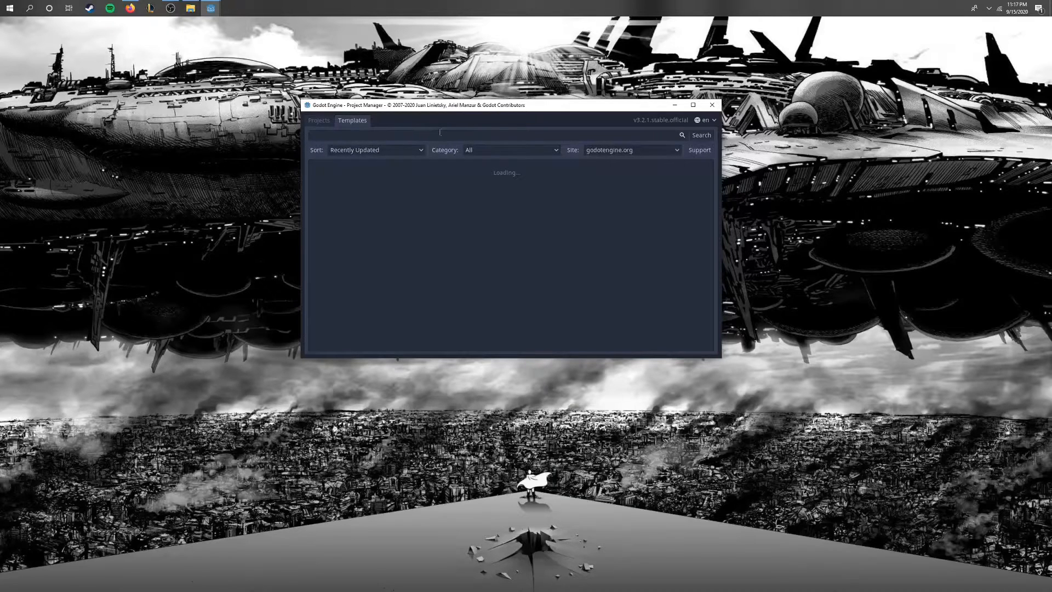
pyautogui.write('rpg')
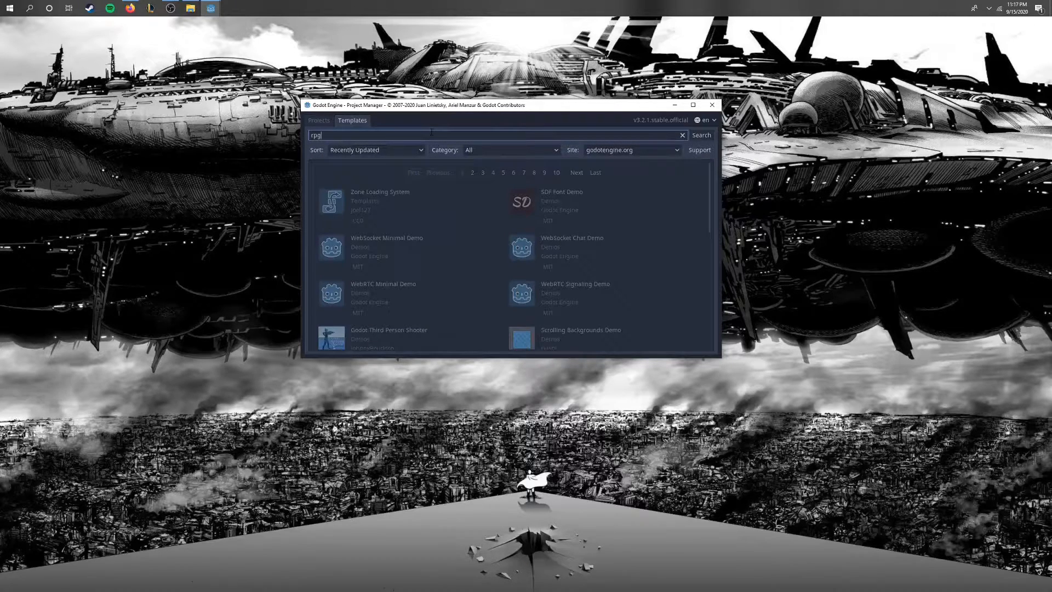
pyautogui.click(700, 135)
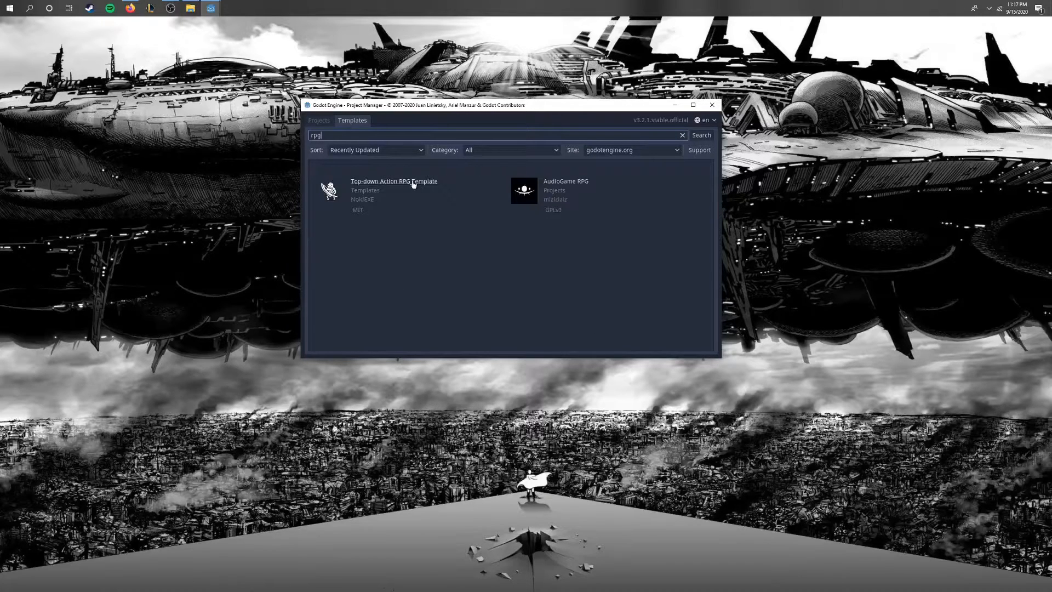
pyautogui.click(394, 180)
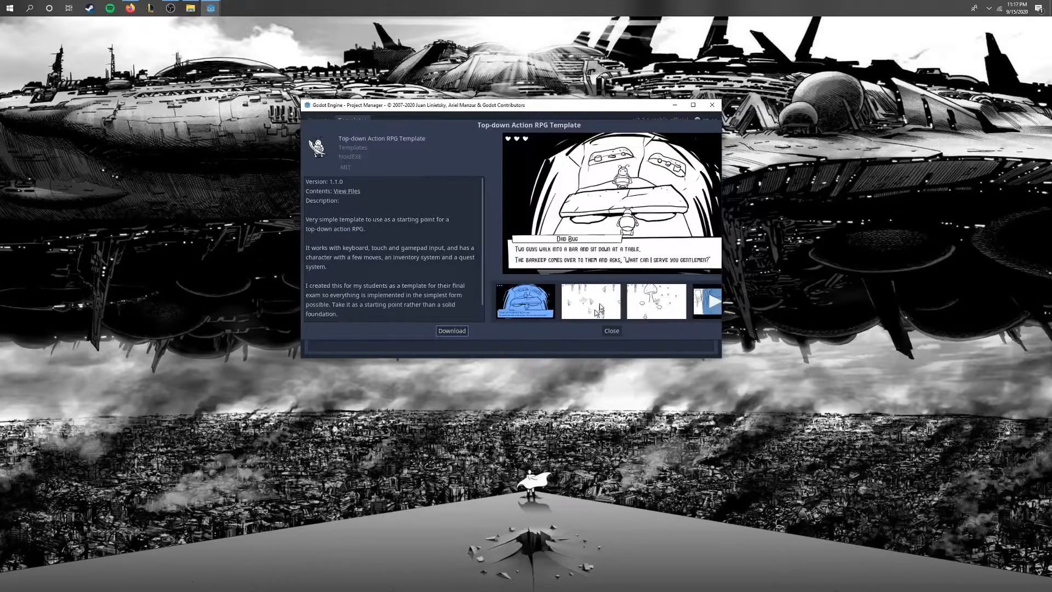
pyautogui.click(655, 301)
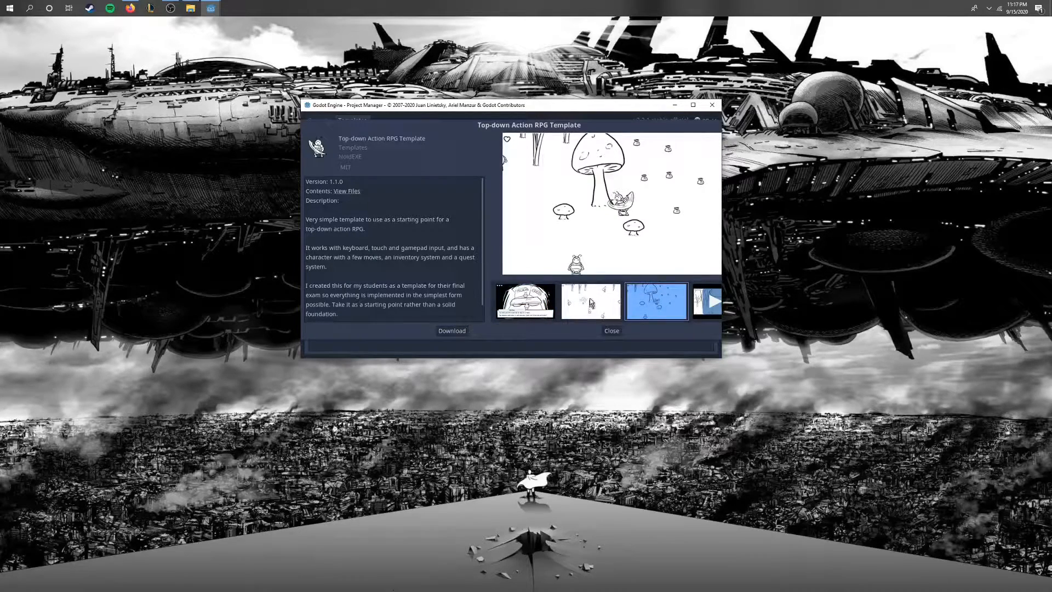
pyautogui.click(610, 330)
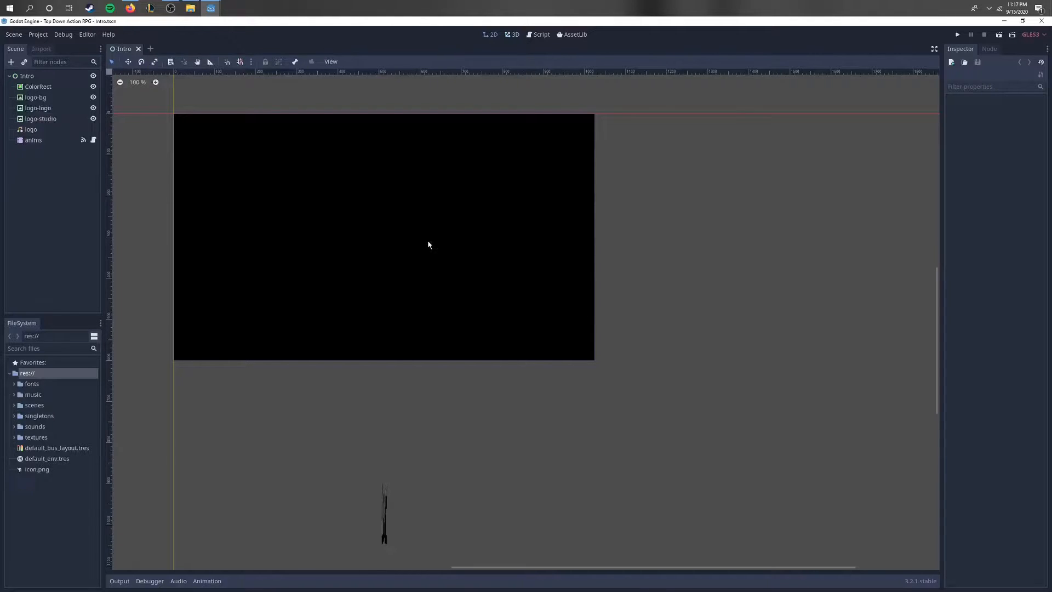
# - Open Outside.tscn from res://scenes/levels via Scene > Open Scene
pyautogui.click(13, 34)
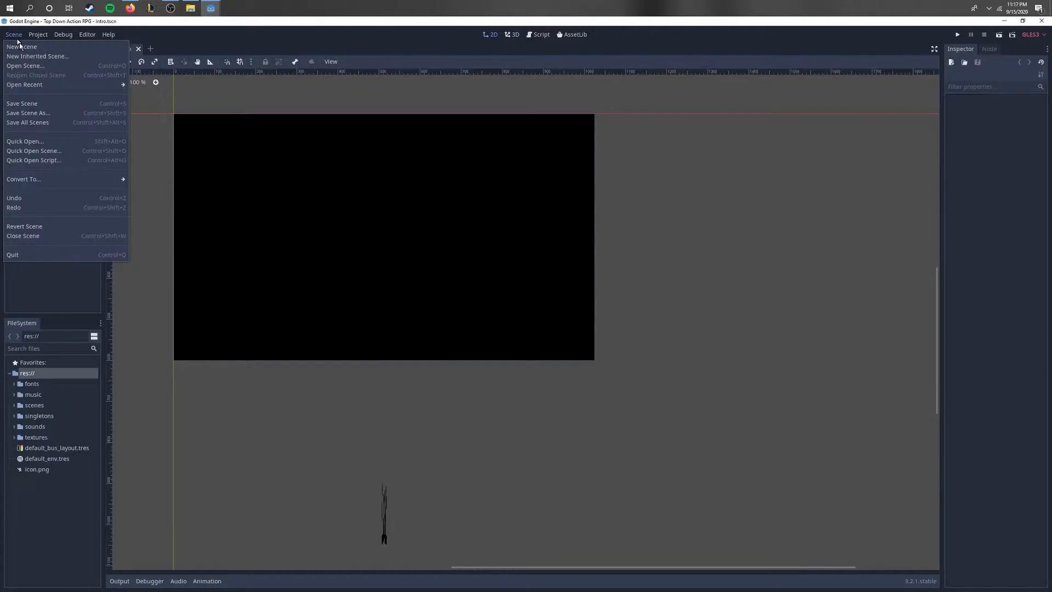
pyautogui.moveTo(28, 112)
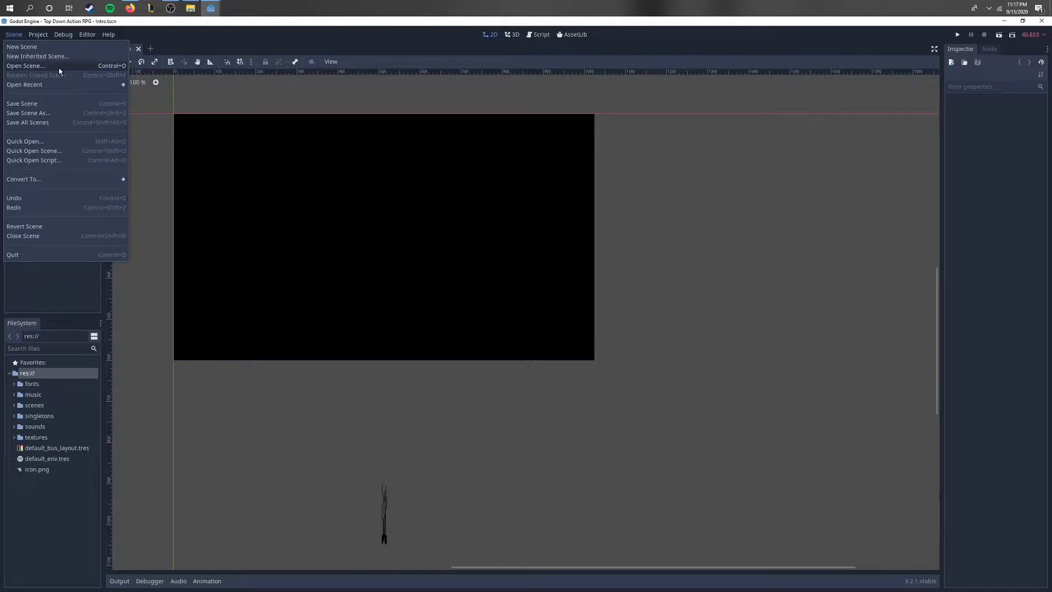
pyautogui.click(25, 66)
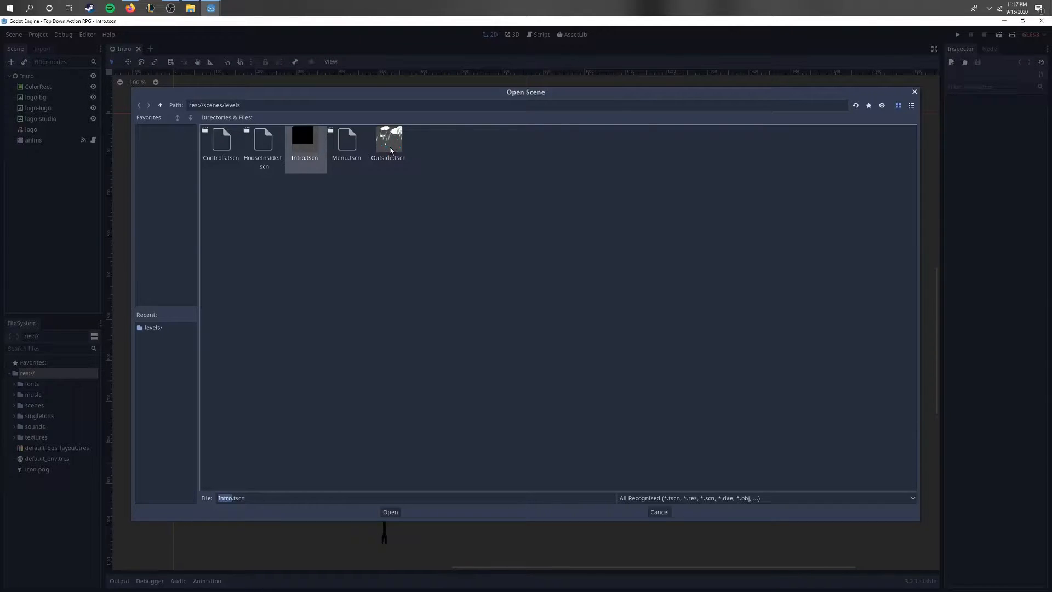
pyautogui.doubleClick(388, 139)
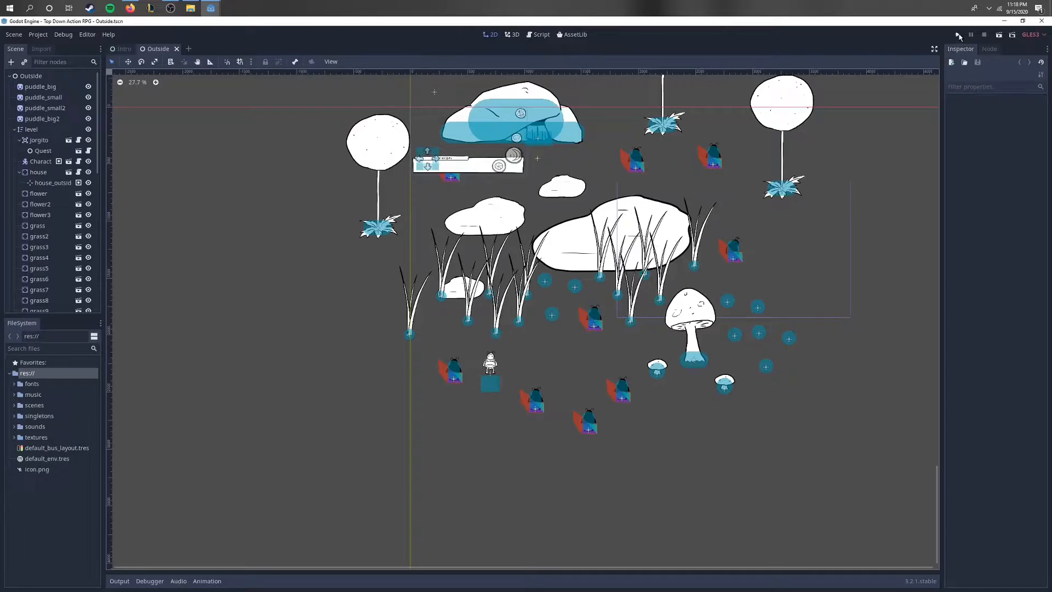
# - Run the project, start the game from the title menu, play, then close the game window
pyautogui.click(959, 34)
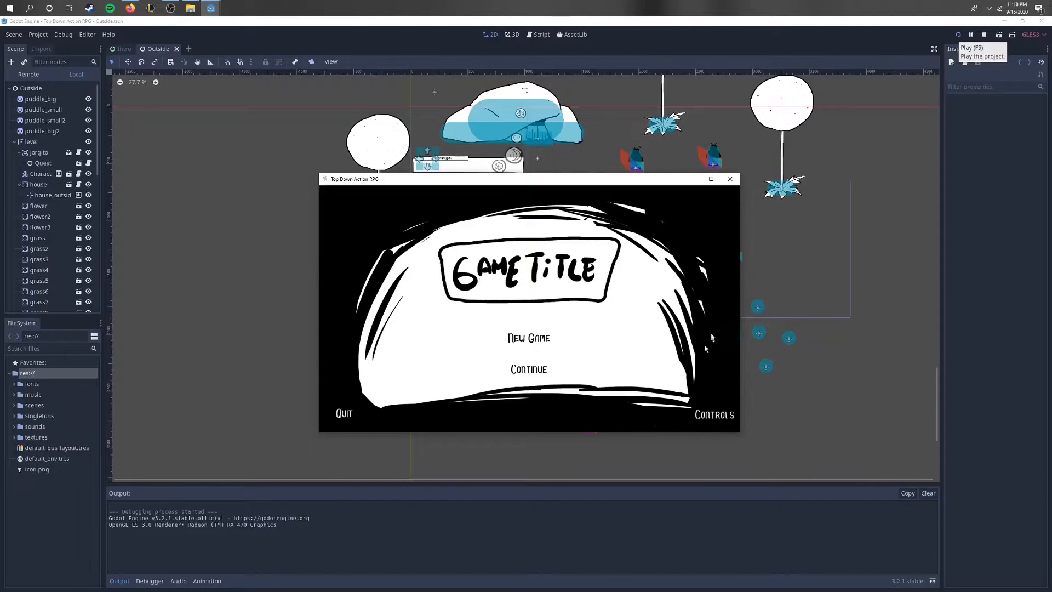
pyautogui.moveTo(702, 406)
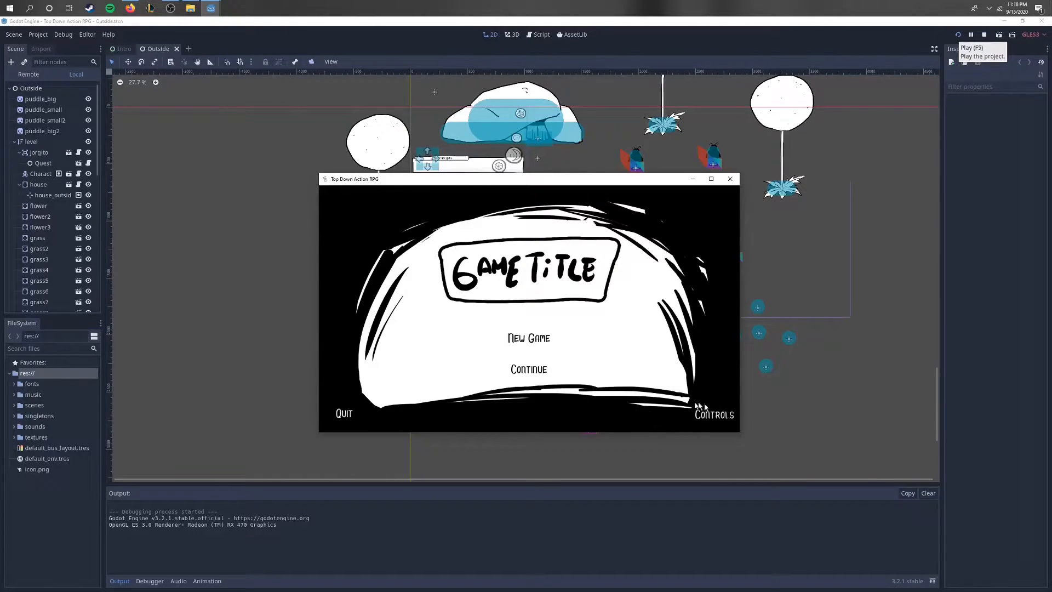
pyautogui.moveTo(711, 411)
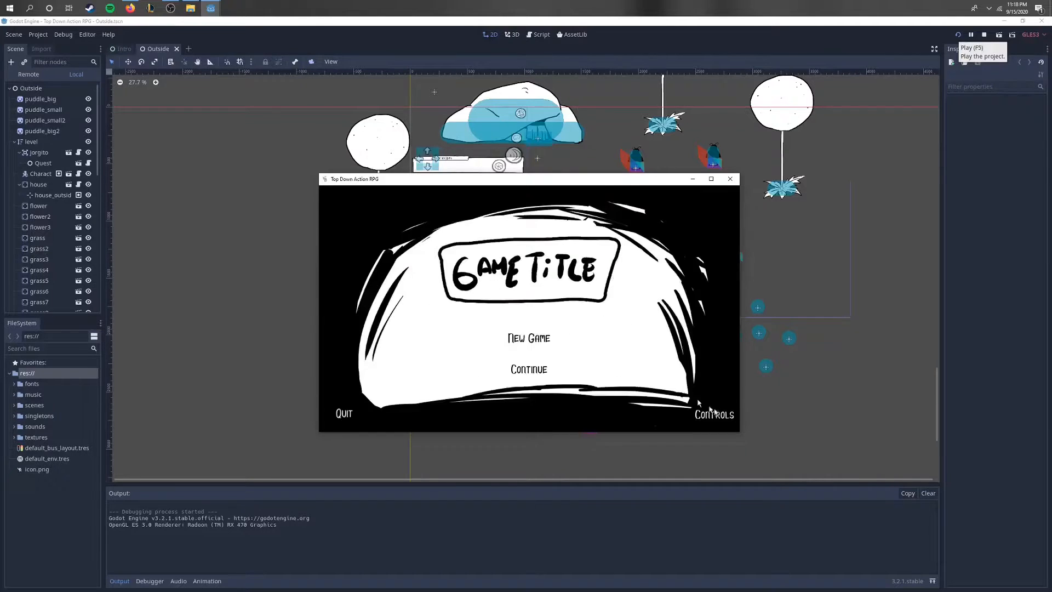
pyautogui.click(528, 338)
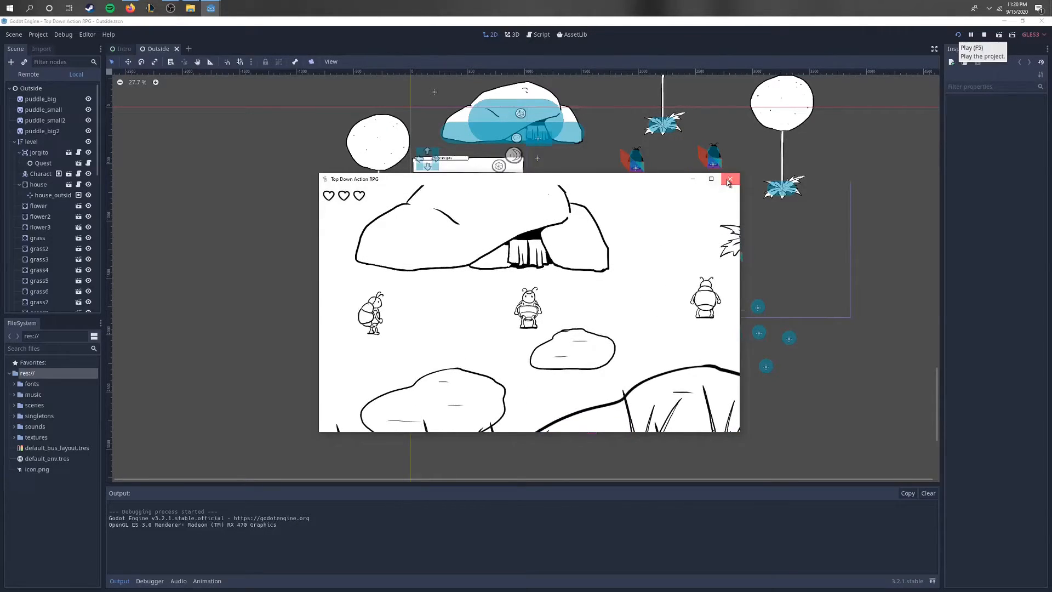
pyautogui.click(730, 178)
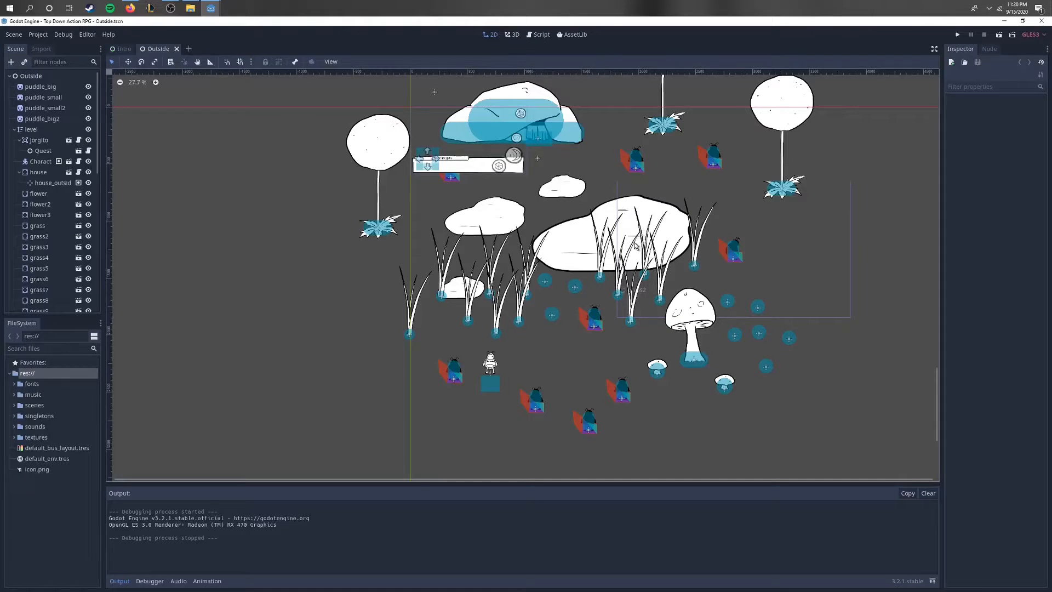
pyautogui.moveTo(554, 315)
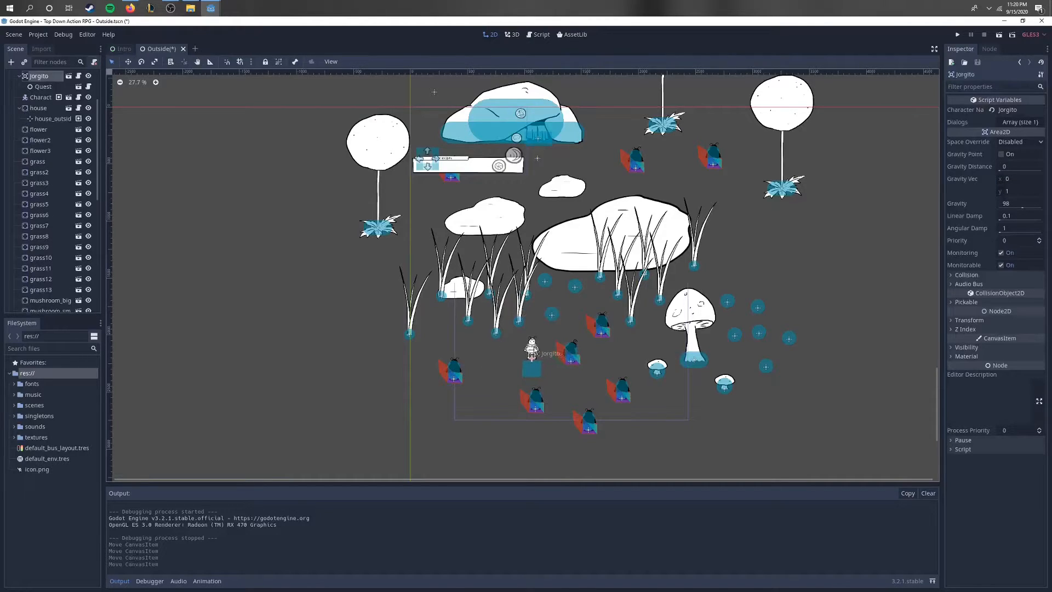
pyautogui.moveTo(495, 216)
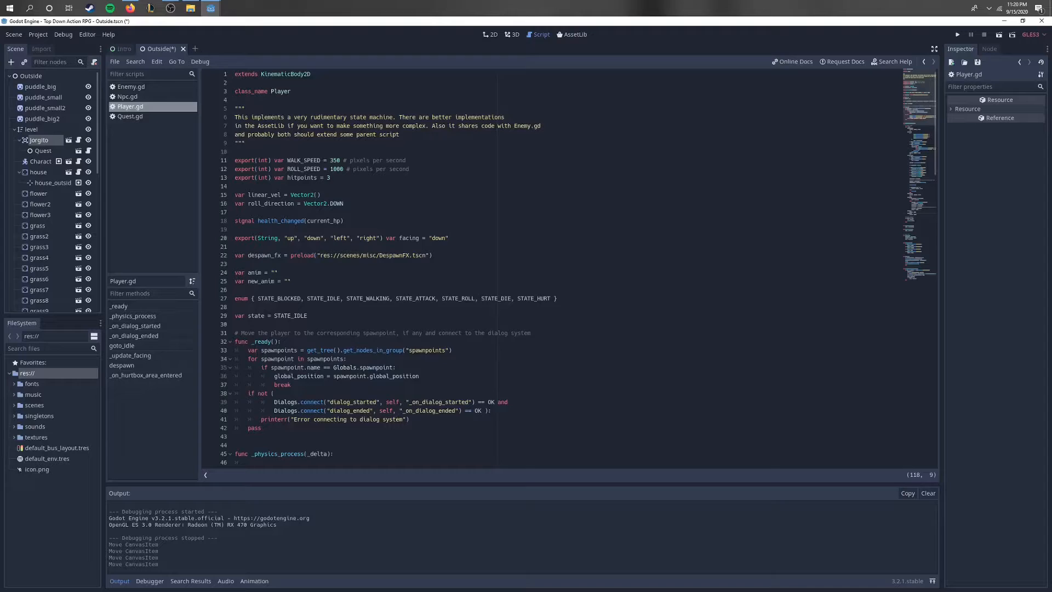
pyautogui.click(300, 168)
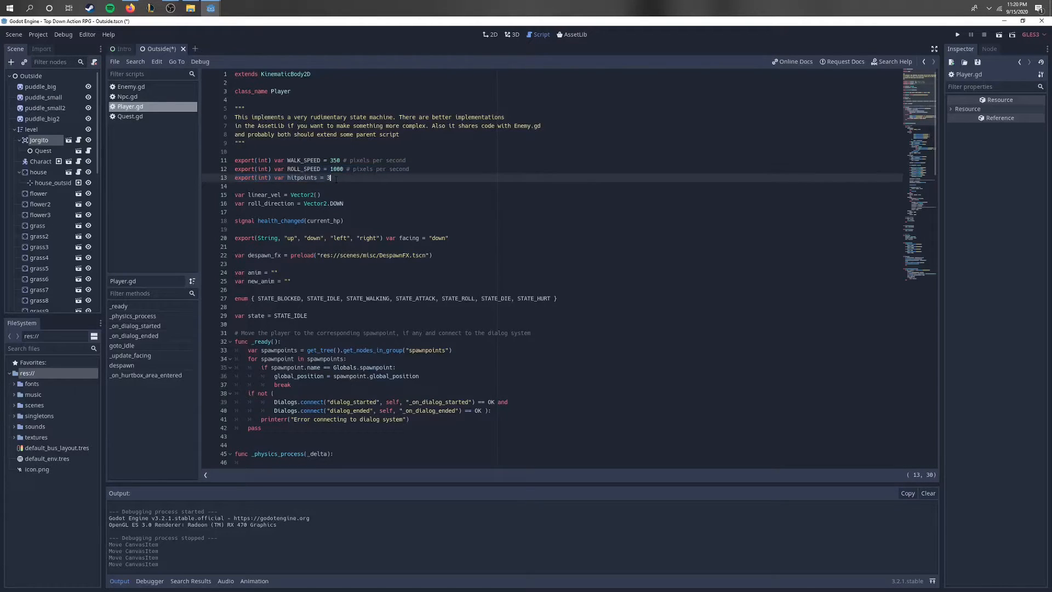
pyautogui.scroll(-3)
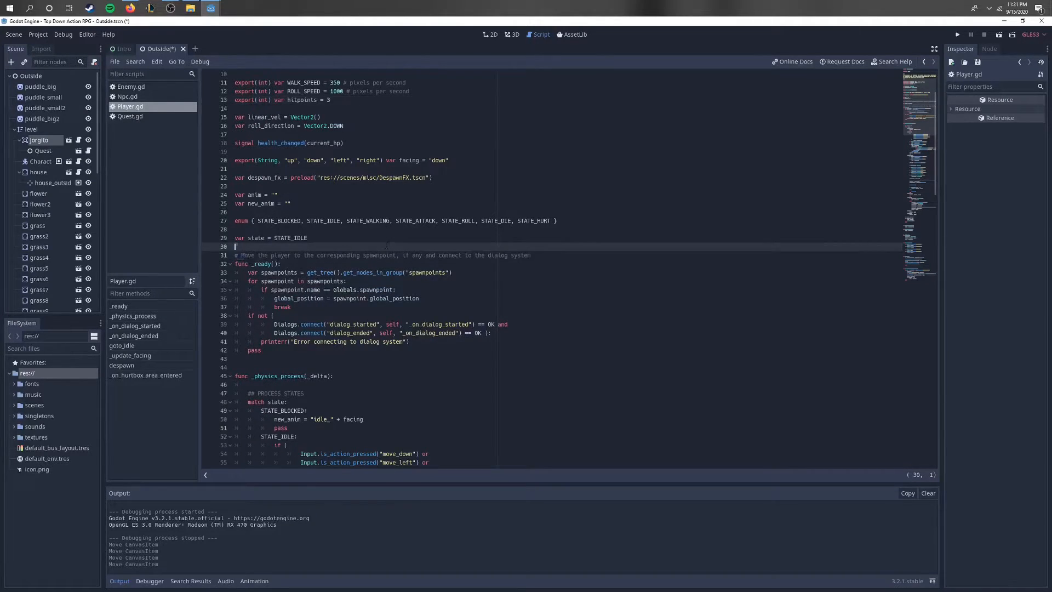
pyautogui.scroll(-3)
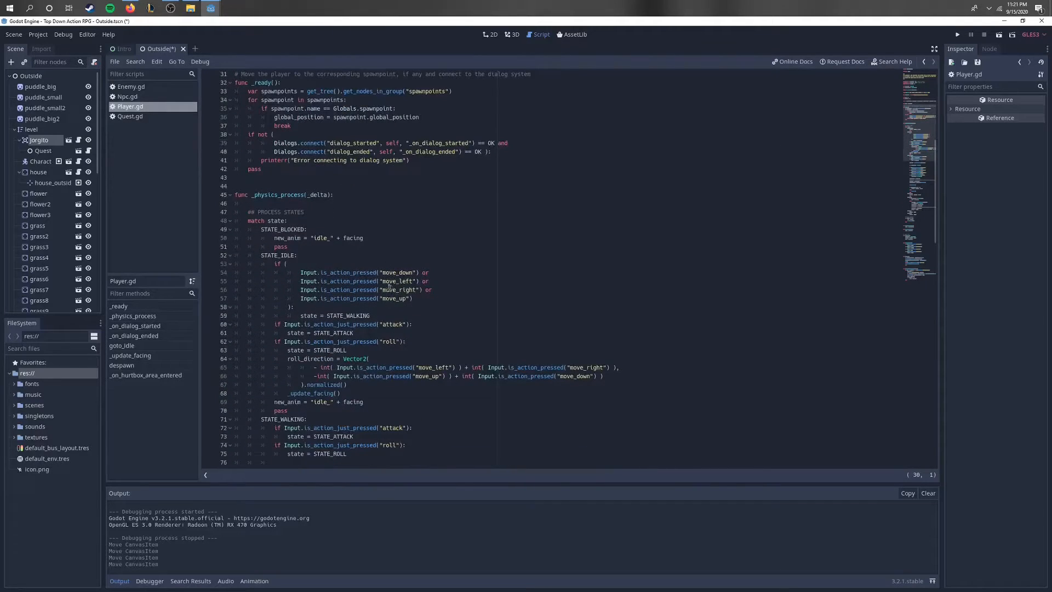
pyautogui.scroll(-3)
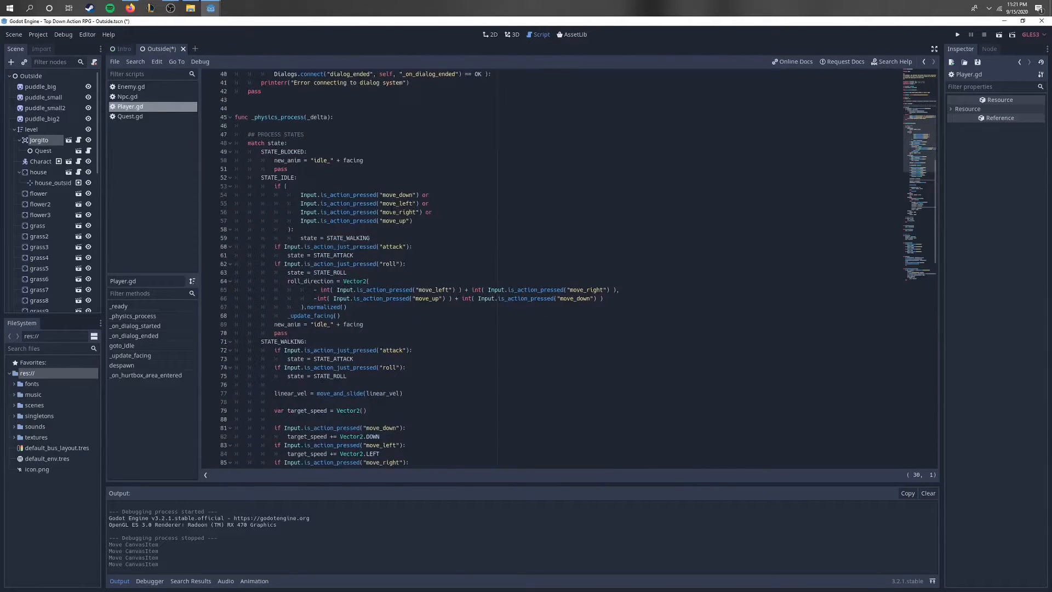
pyautogui.scroll(-3)
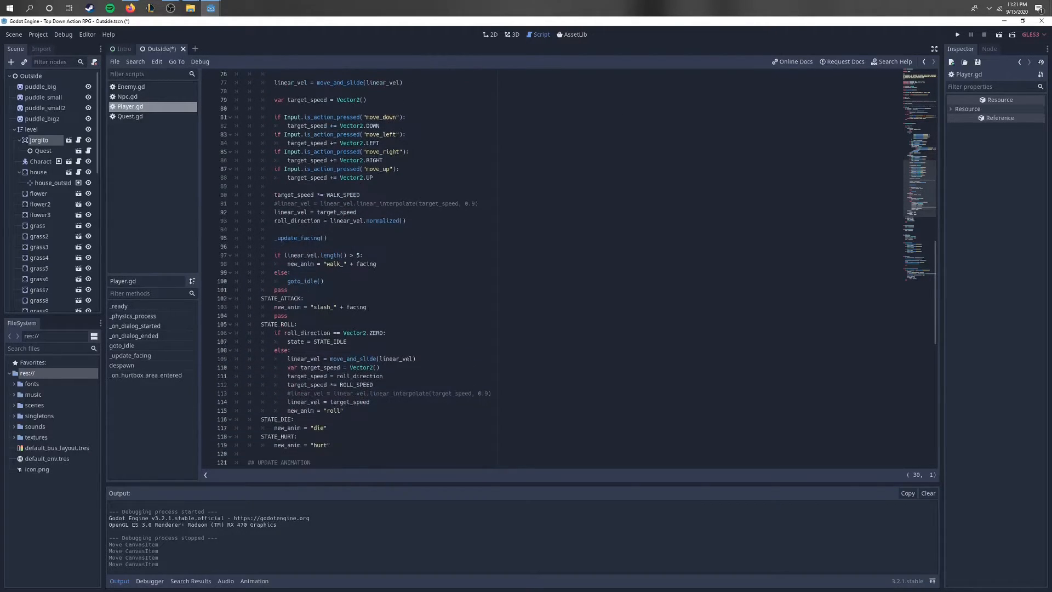
pyautogui.scroll(-3)
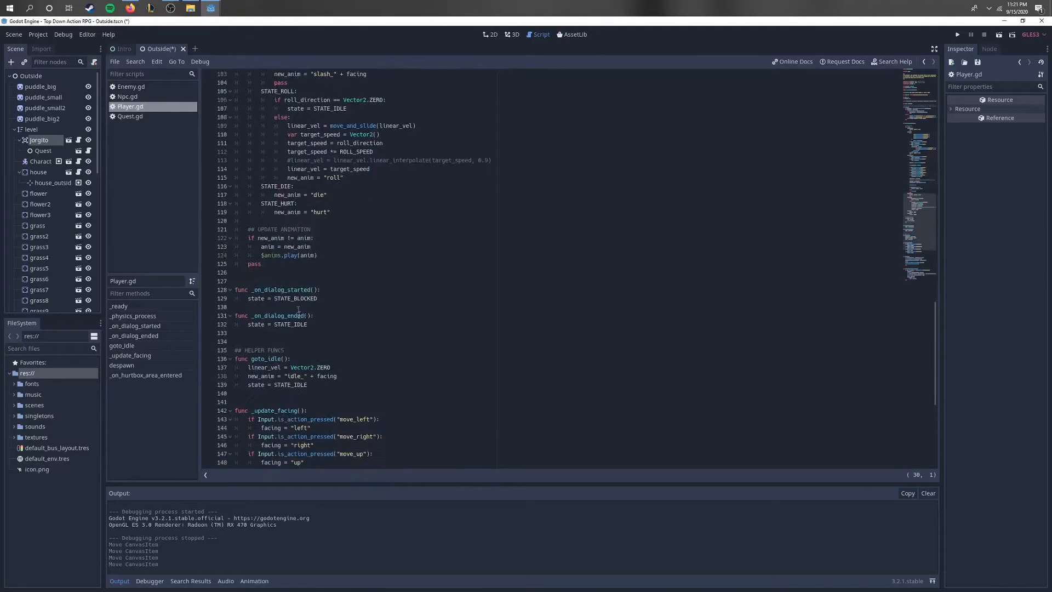
pyautogui.scroll(-3)
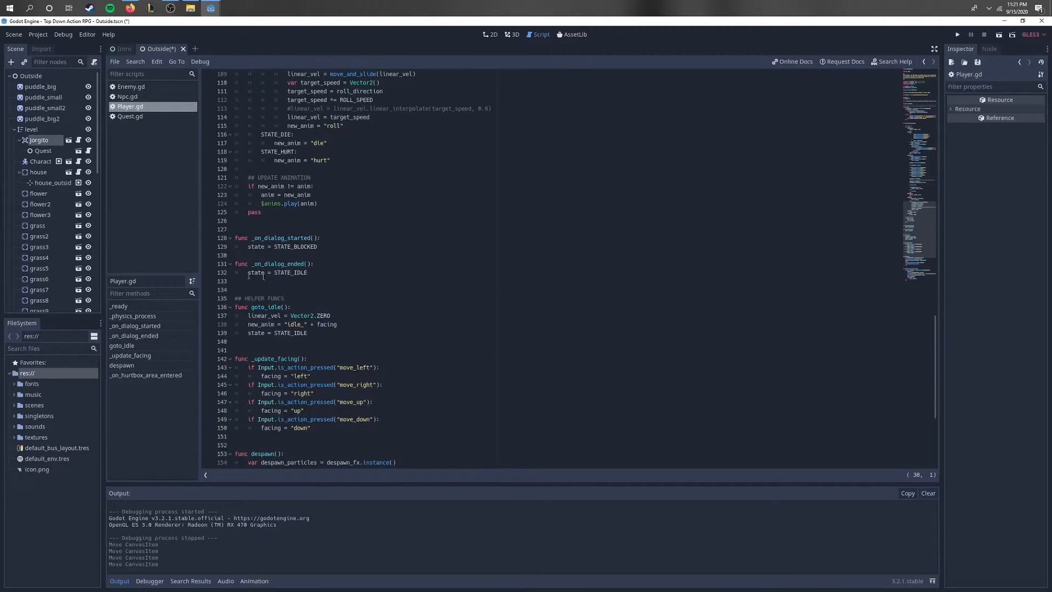
pyautogui.scroll(-3)
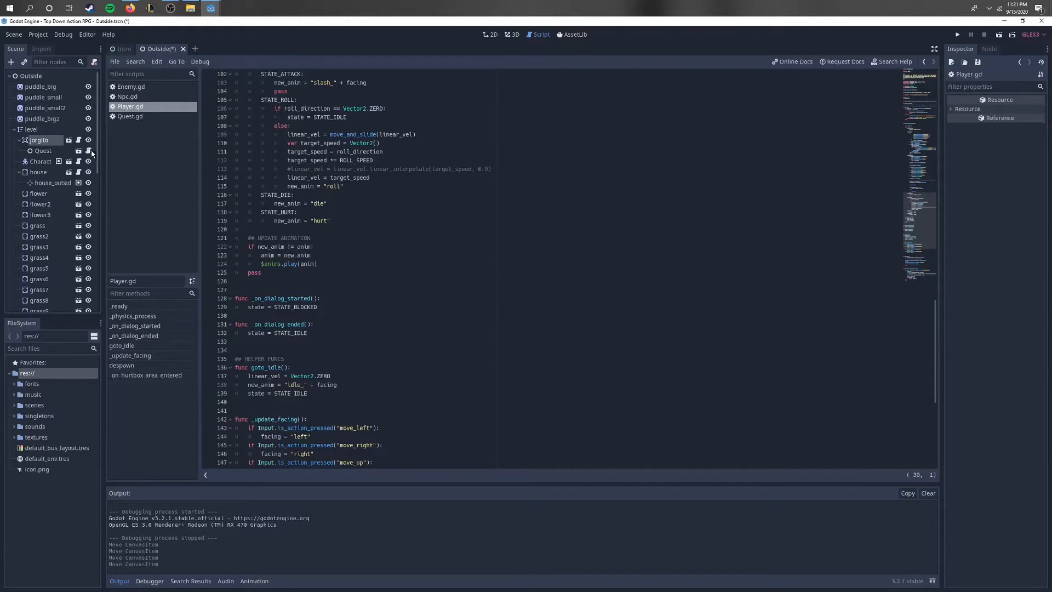
pyautogui.moveTo(88, 151)
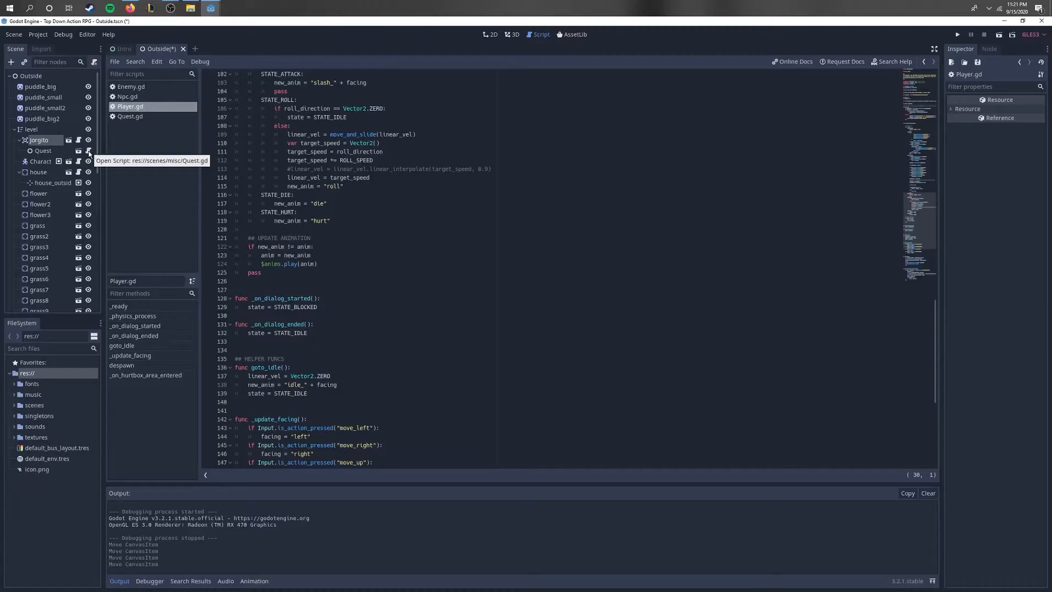
# - Read through Npc.gd, then open Quest.gd from the Quest node's script icon
pyautogui.click(127, 96)
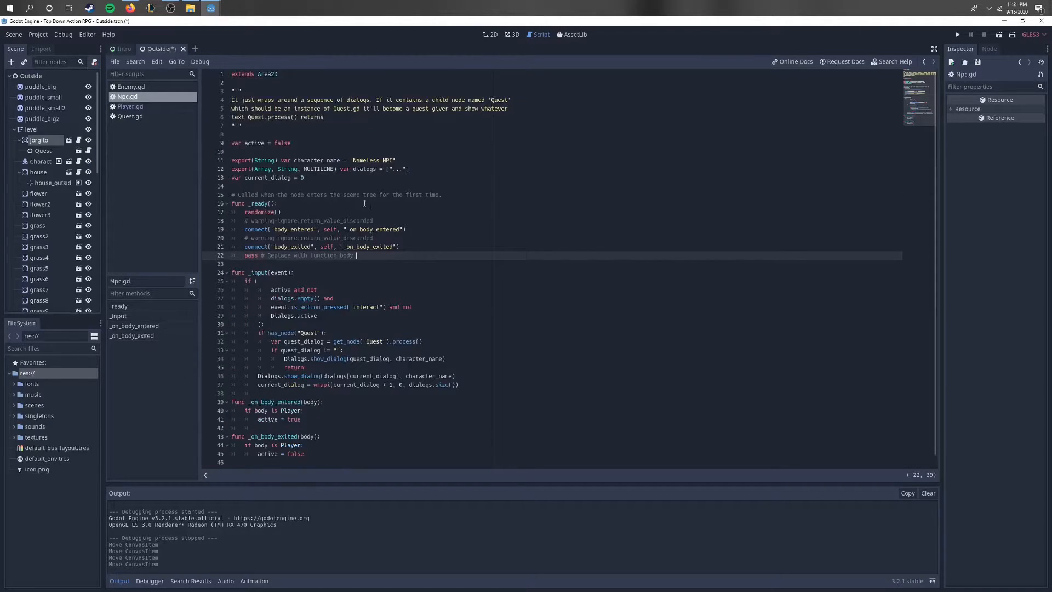
pyautogui.scroll(-3)
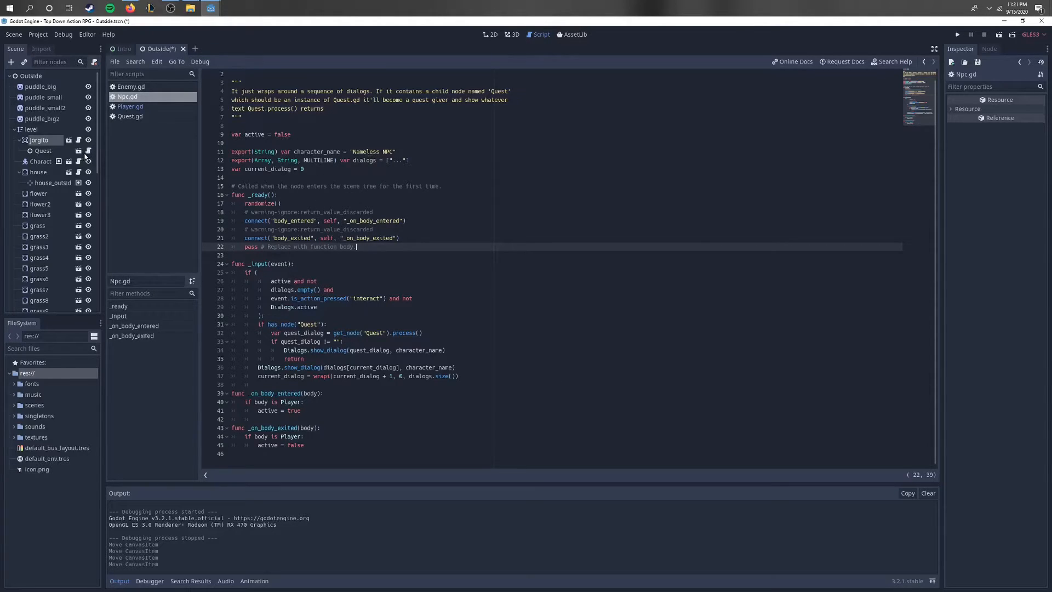
pyautogui.click(129, 116)
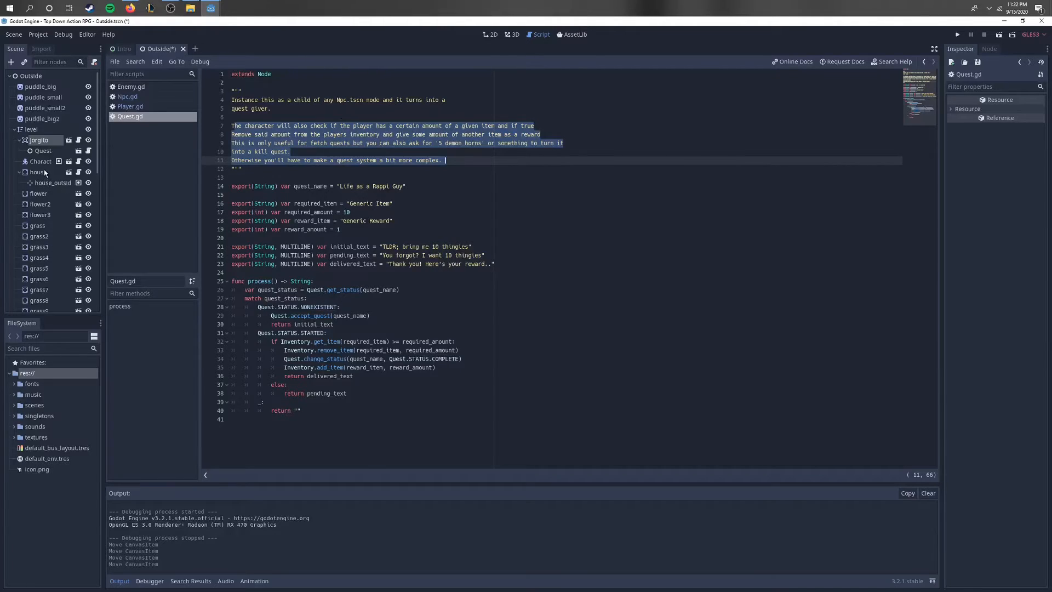
# - Open the house scene in its own tab, then return to the Outside level's 2D view
pyautogui.click(199, 48)
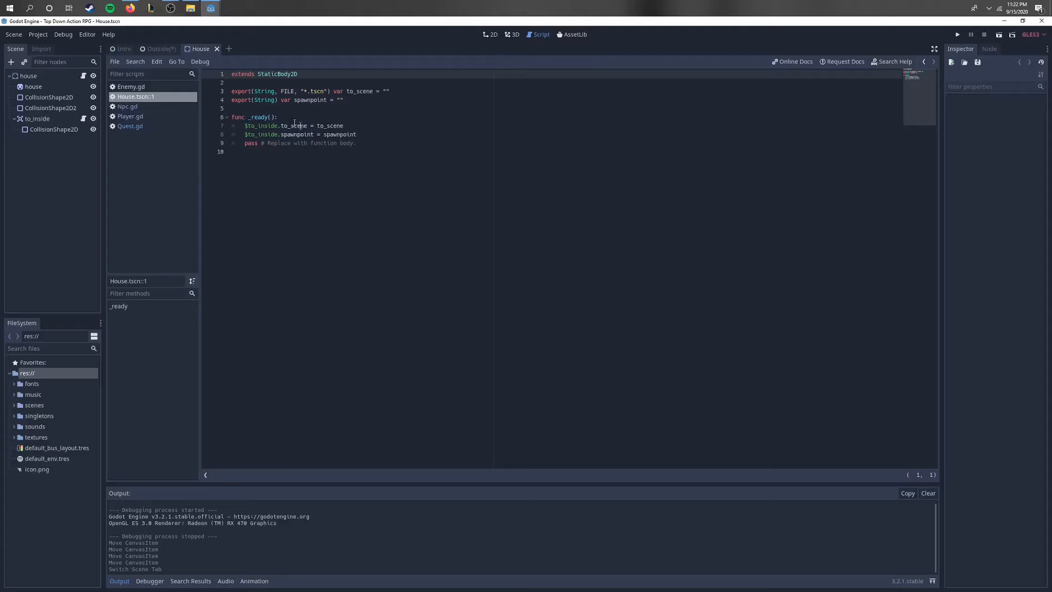
pyautogui.click(159, 49)
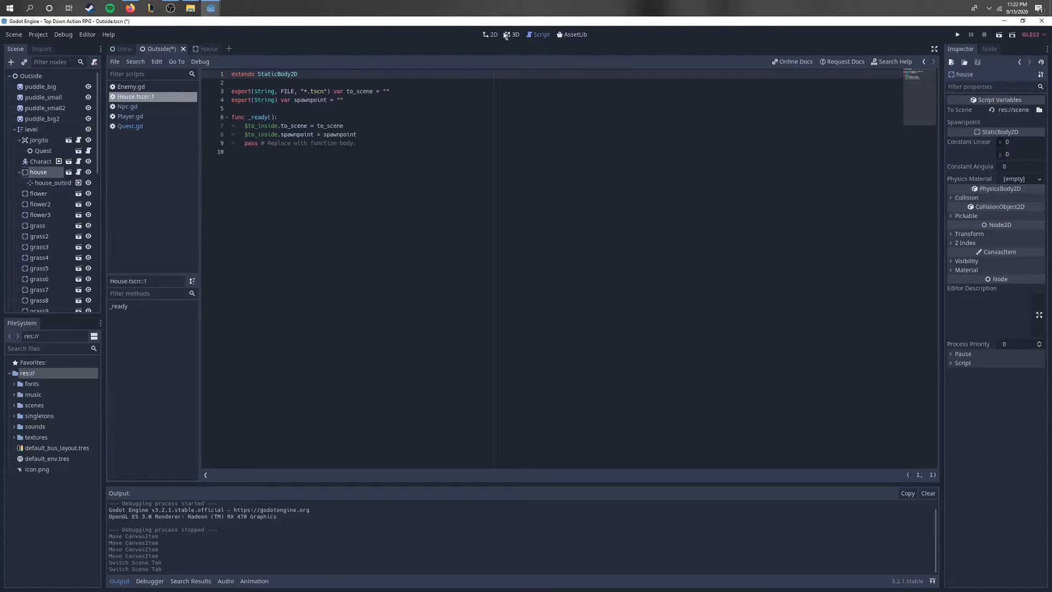
pyautogui.click(492, 34)
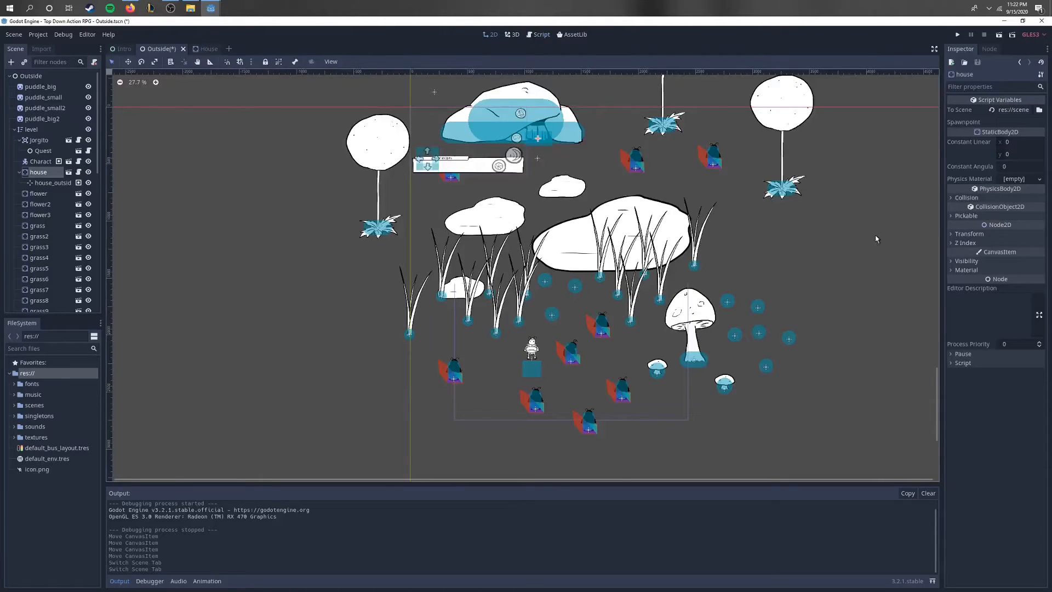